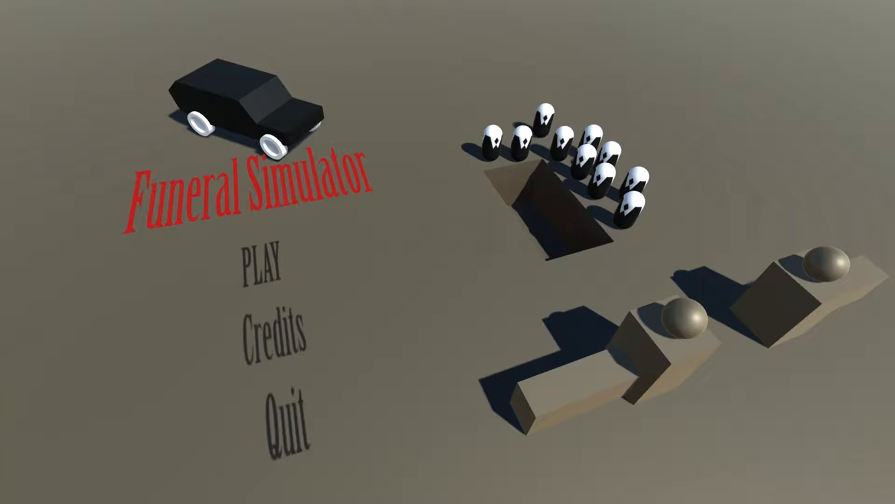
Start level 1 from the Select Level screen and attempt the first delivery.
left_click(260, 267)
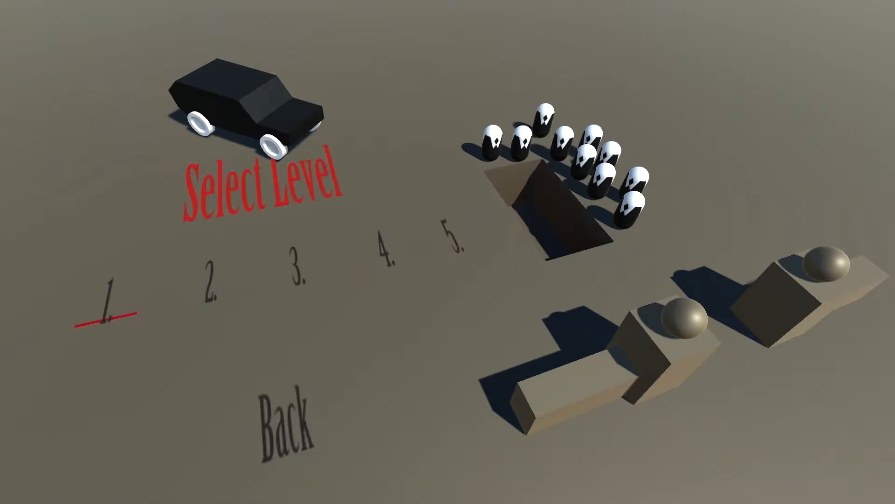
left_click(107, 311)
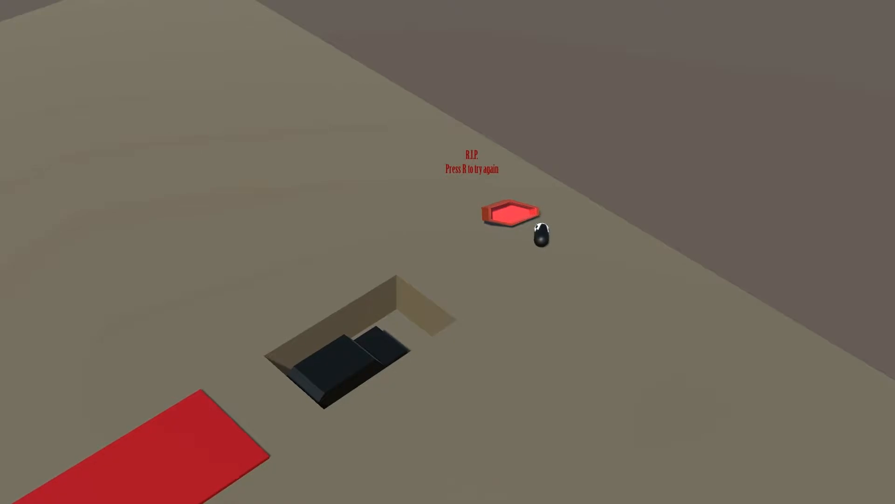
Restart level 1 and deliver the coffin with its client into the grave.
key("r")
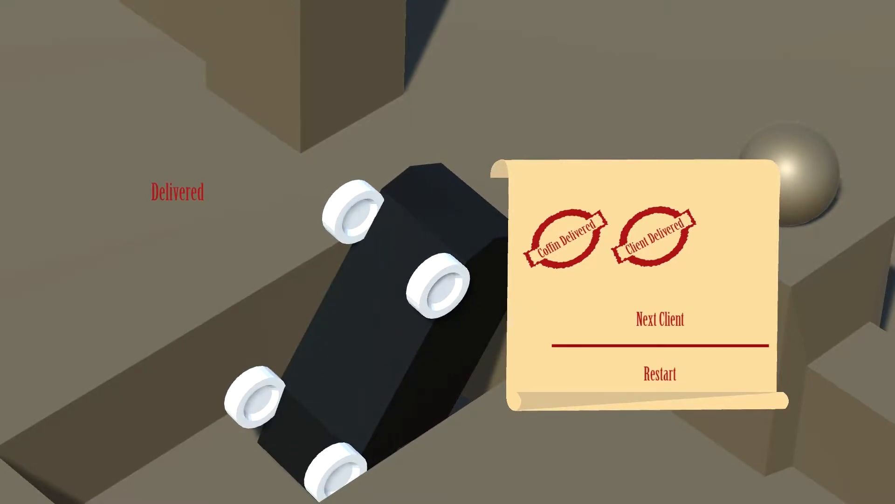
Continue to the next client and deliver that coffin and client to the grave.
left_click(659, 318)
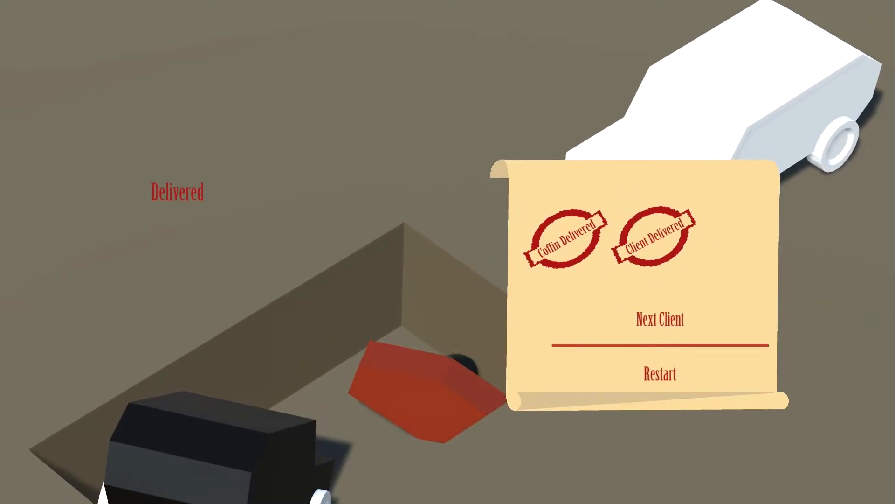
Take the next client and retry three times after flips and spilled clients.
left_click(659, 318)
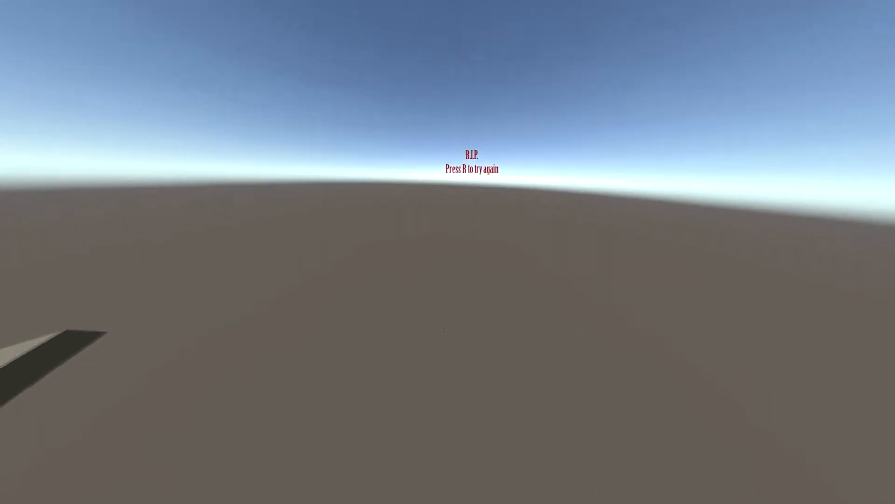
key("r")
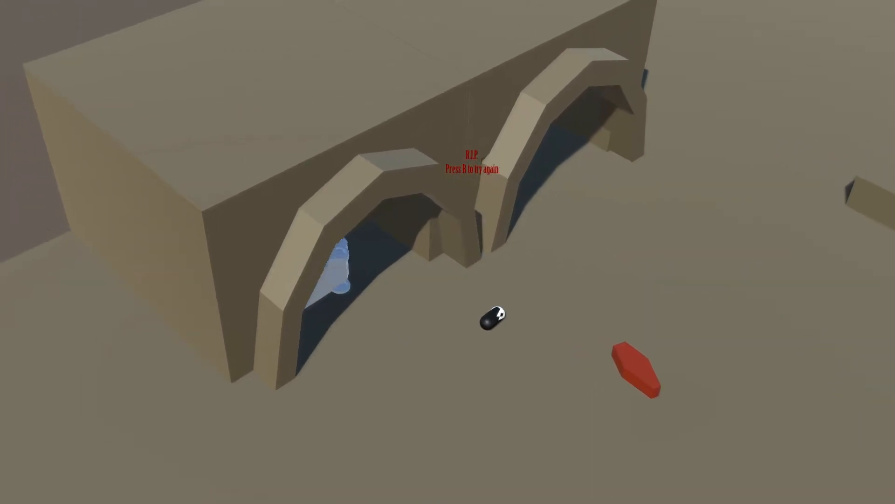
key("r")
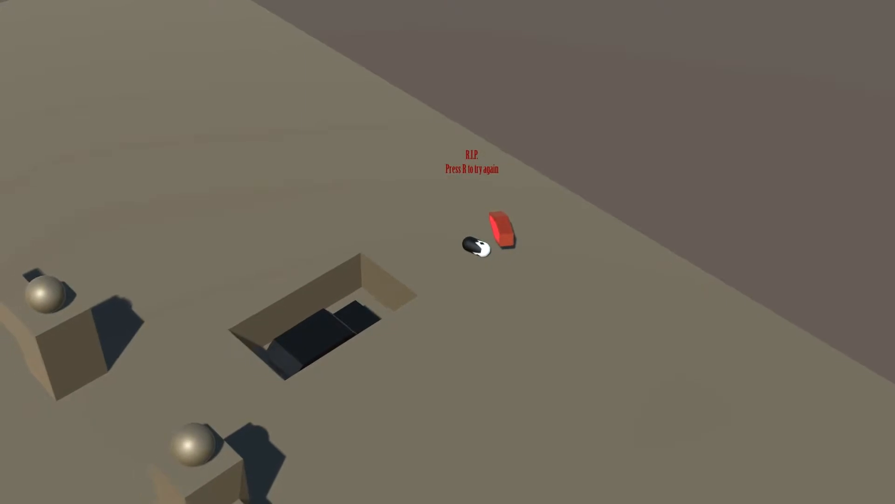
key("r")
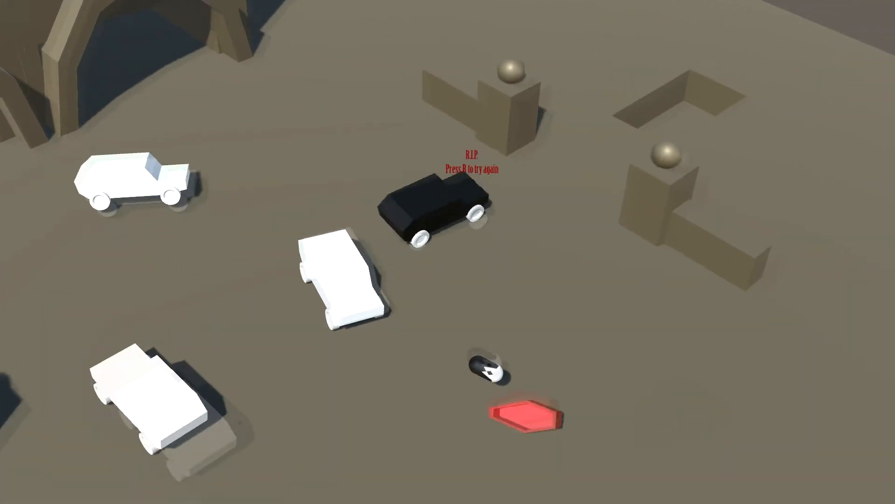
Retry and drop only the coffin in the grave, then continue past the results.
key("r")
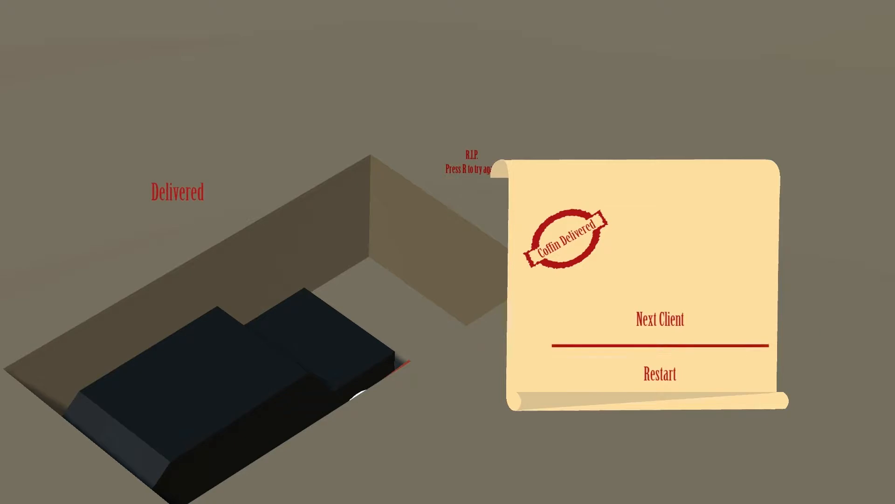
left_click(660, 318)
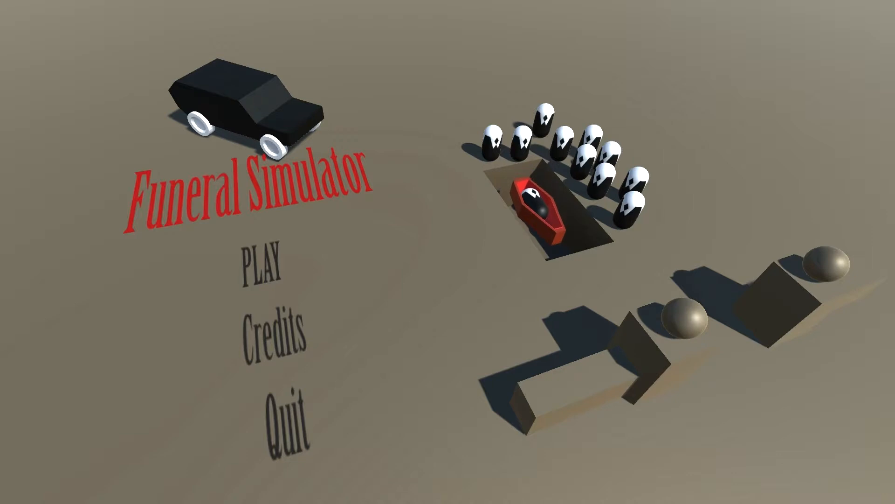
Start playing from the main menu and restart seven times after crashing the hearse.
left_click(260, 266)
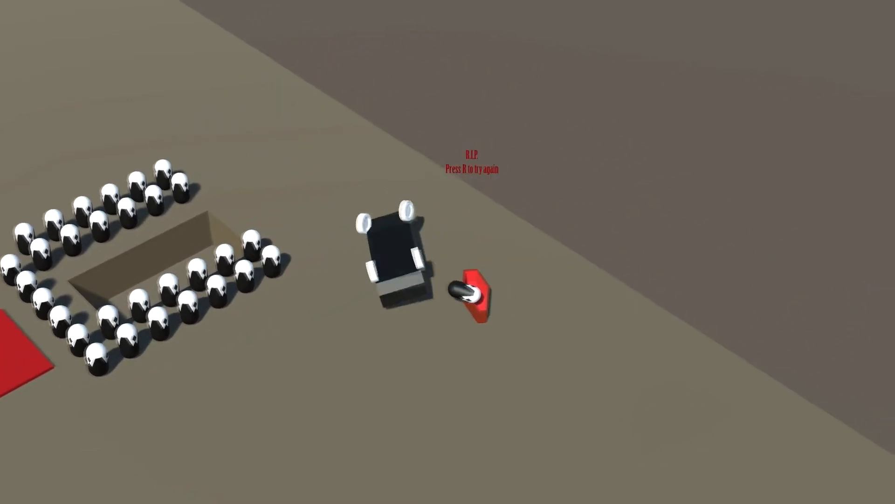
key("r")
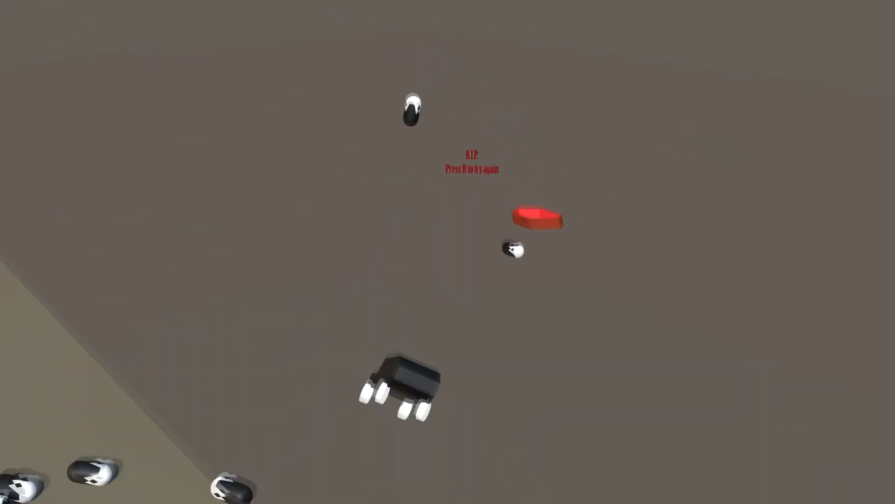
key("r")
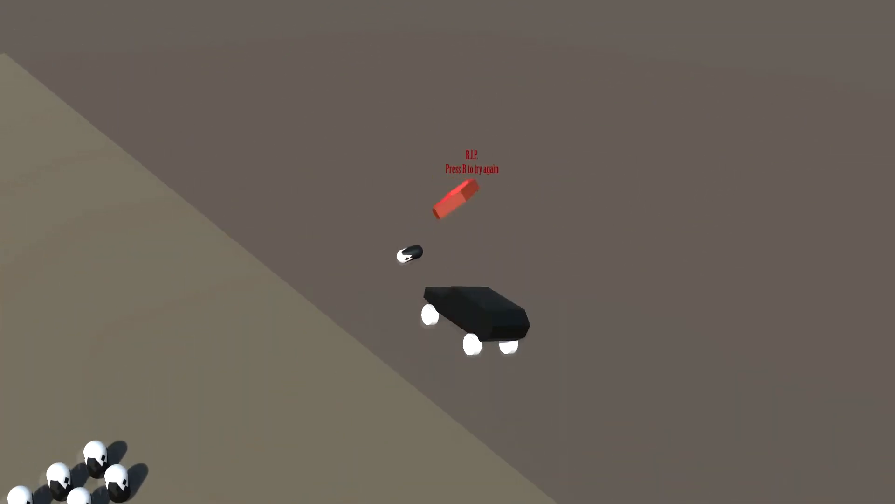
key("r")
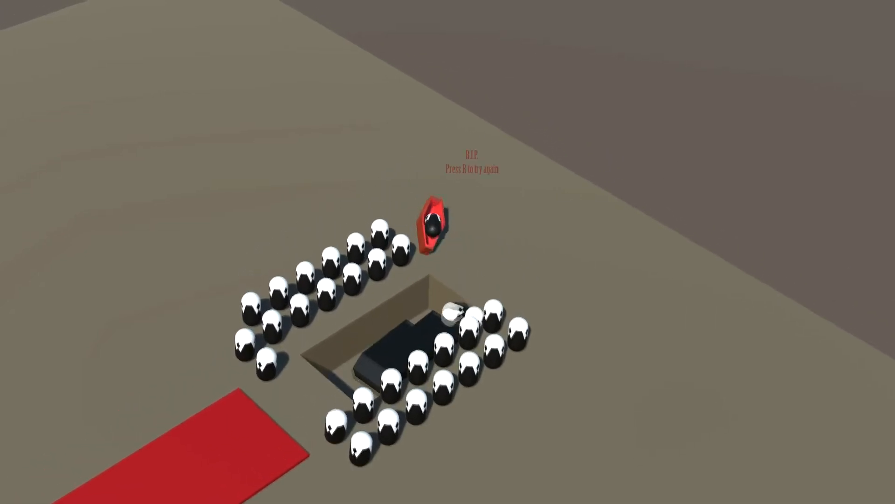
key("r")
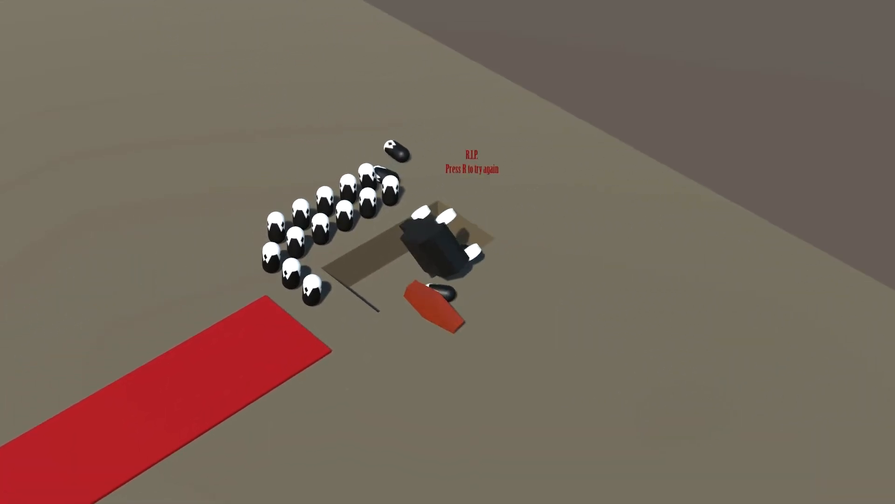
key("r")
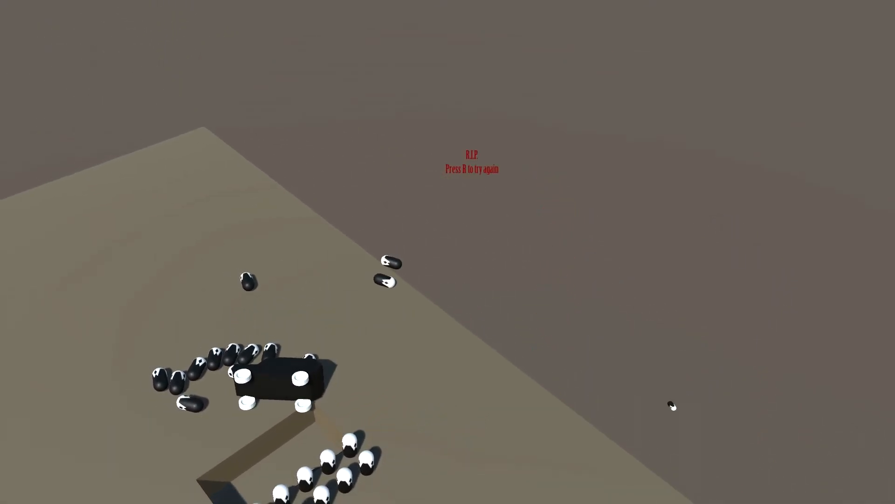
key("r")
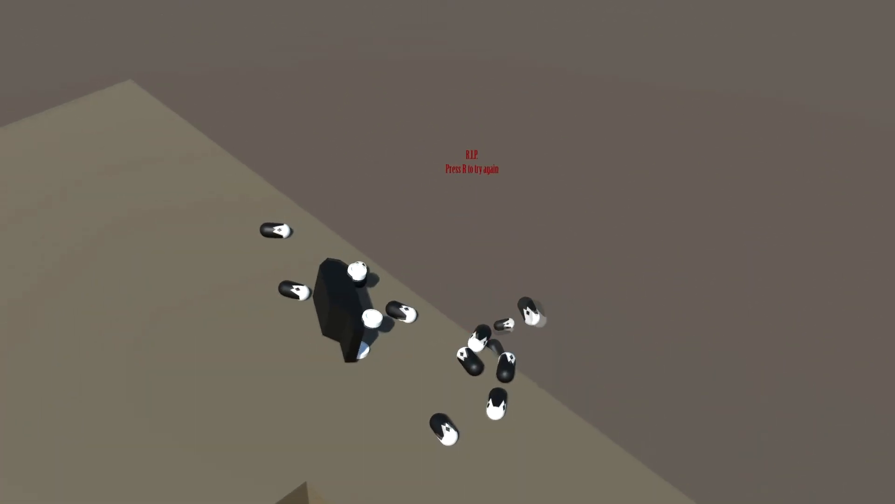
key("r")
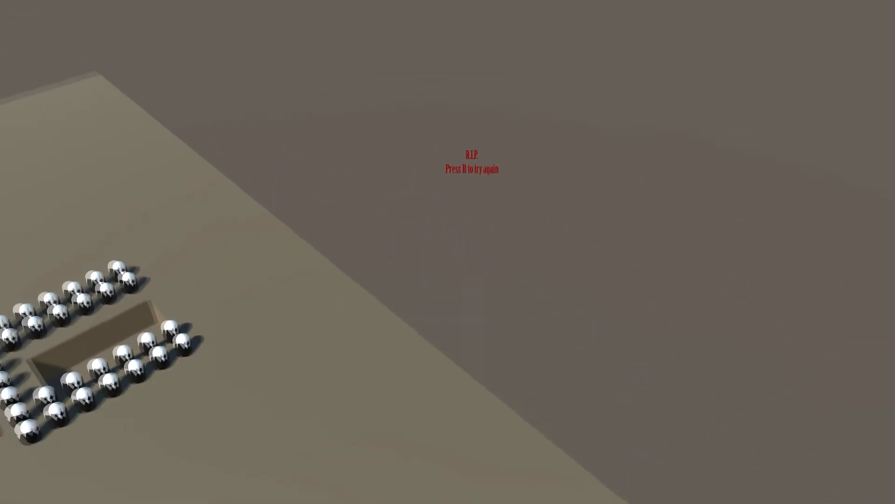
Restart twice and drive to the grave until the Coffin Delivered scroll appears.
key("r")
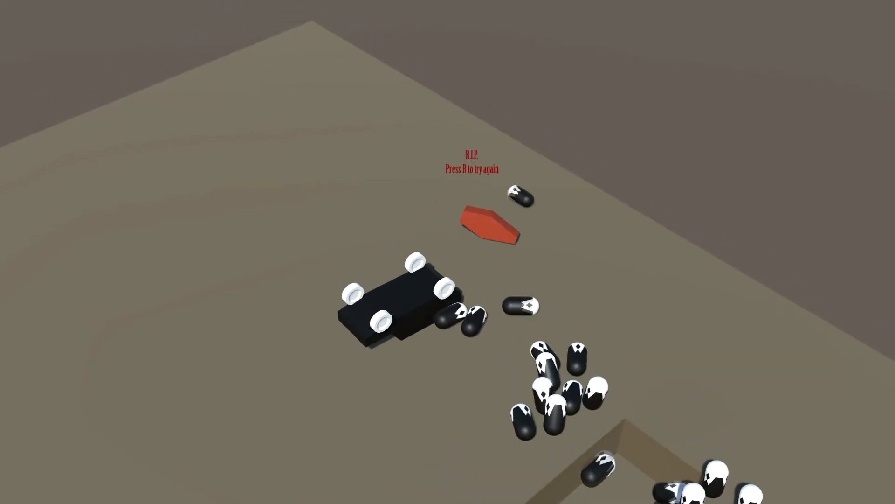
key("r")
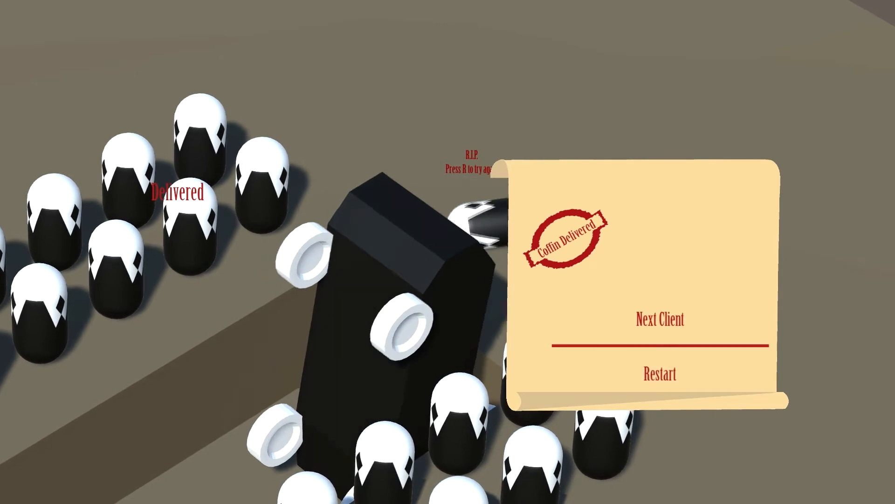
Go on to the next client's funeral and bring up the Pause menu.
left_click(661, 318)
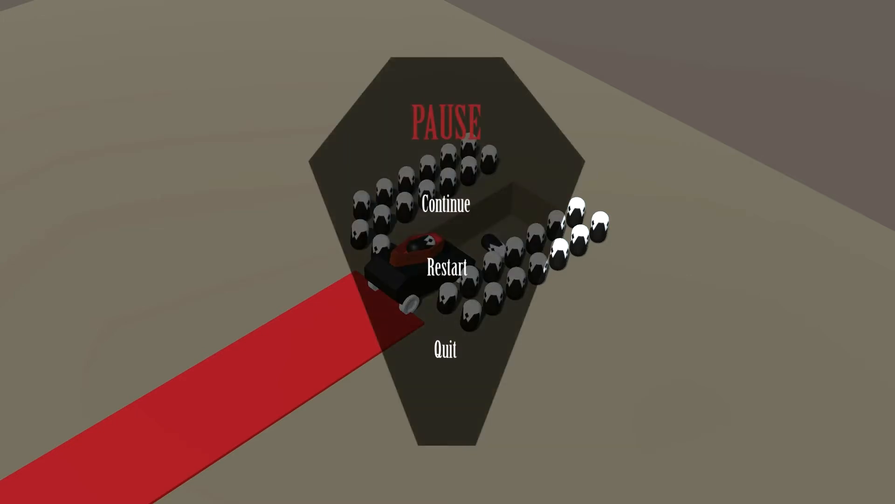
Resume play briefly, then pause again and quit to the main menu.
left_click(445, 204)
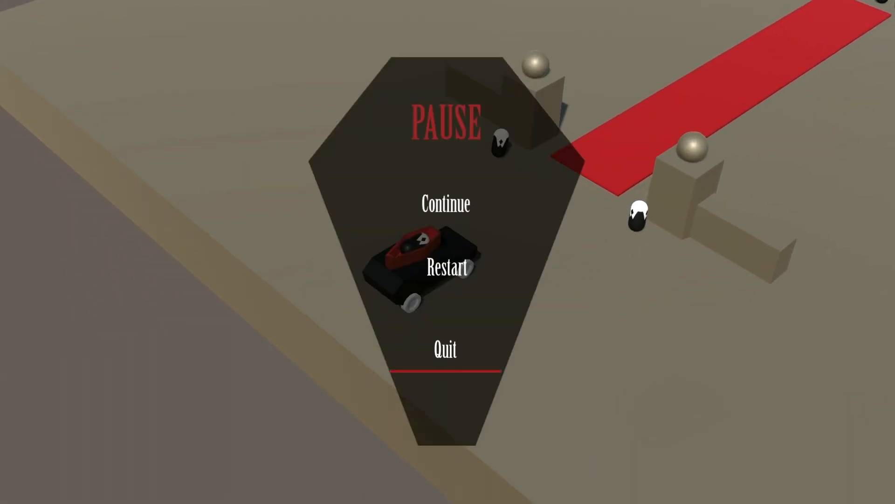
left_click(445, 349)
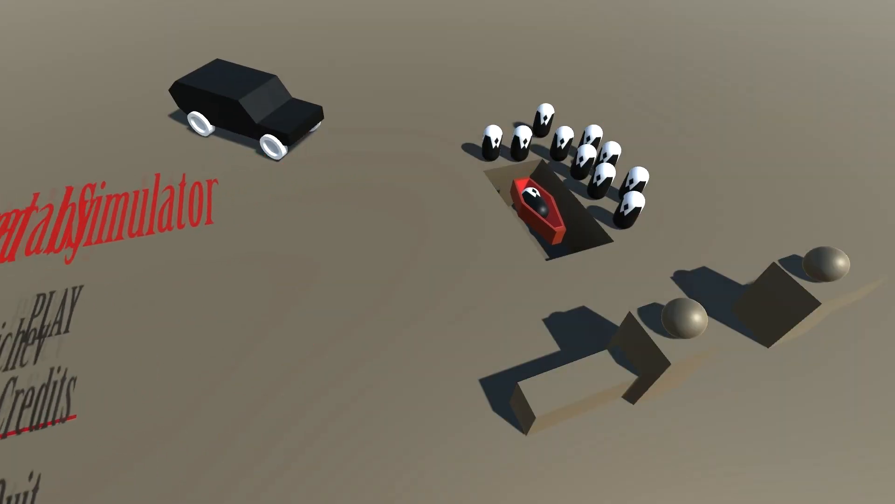